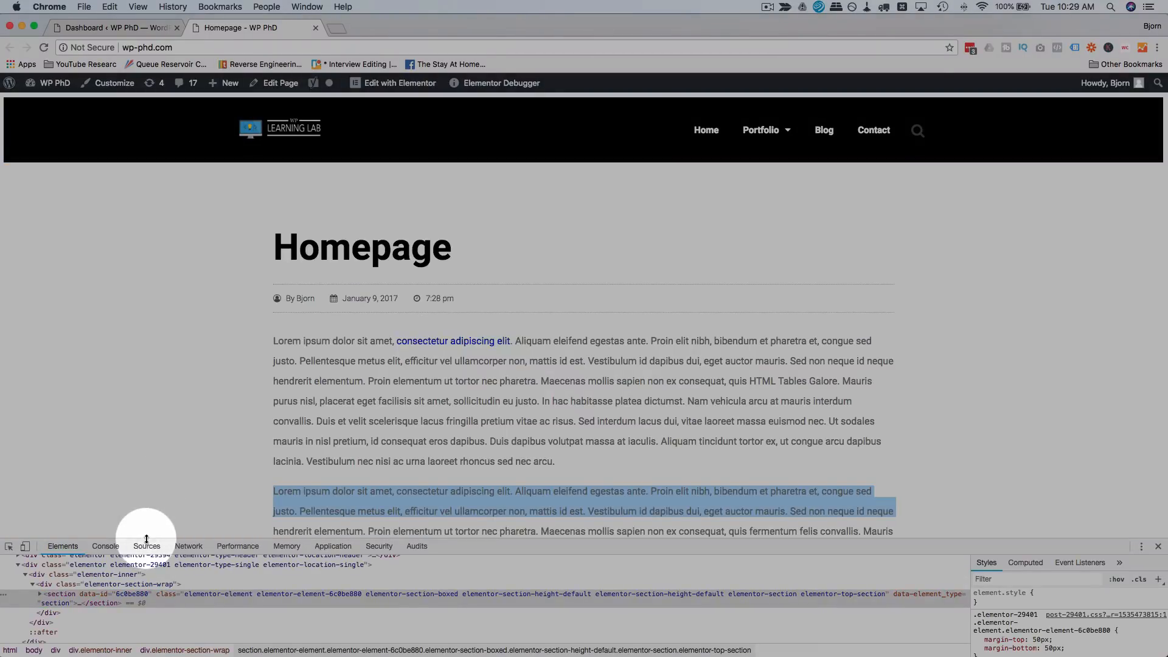
# Step: Emulate the homepage at iPad size in the device toolbar, then return to the WordPress dashboard
pyautogui.click(25, 491)
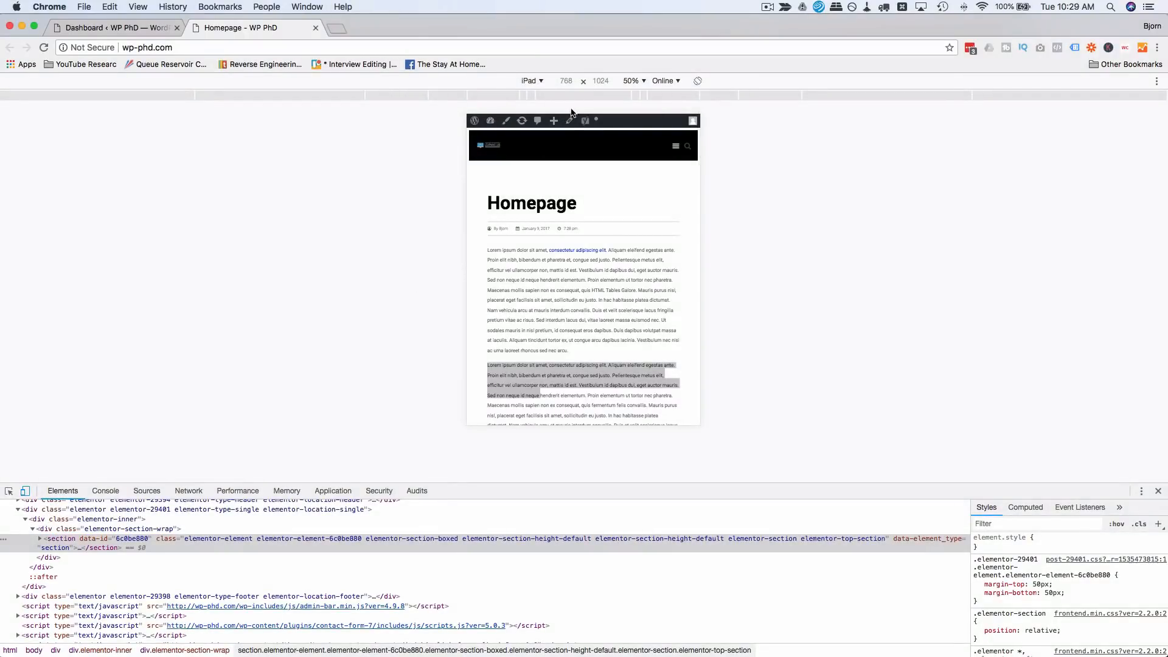
pyautogui.click(115, 28)
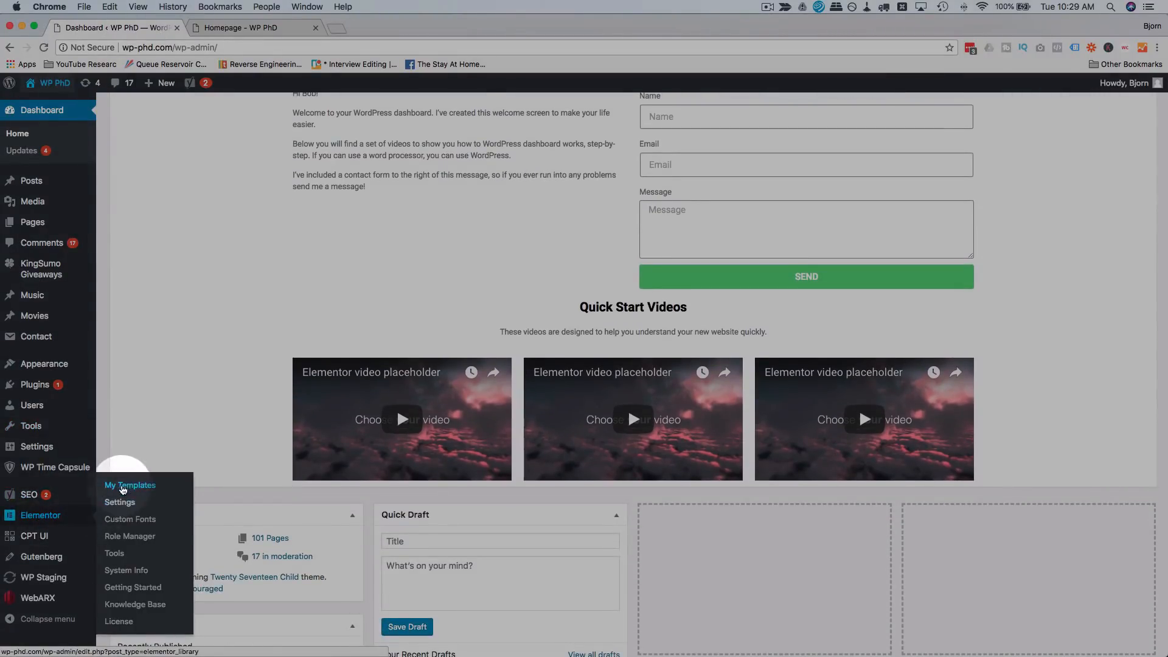
# Step: From Elementor My Templates, launch Footer Demo with Edit with Elementor
pyautogui.click(130, 486)
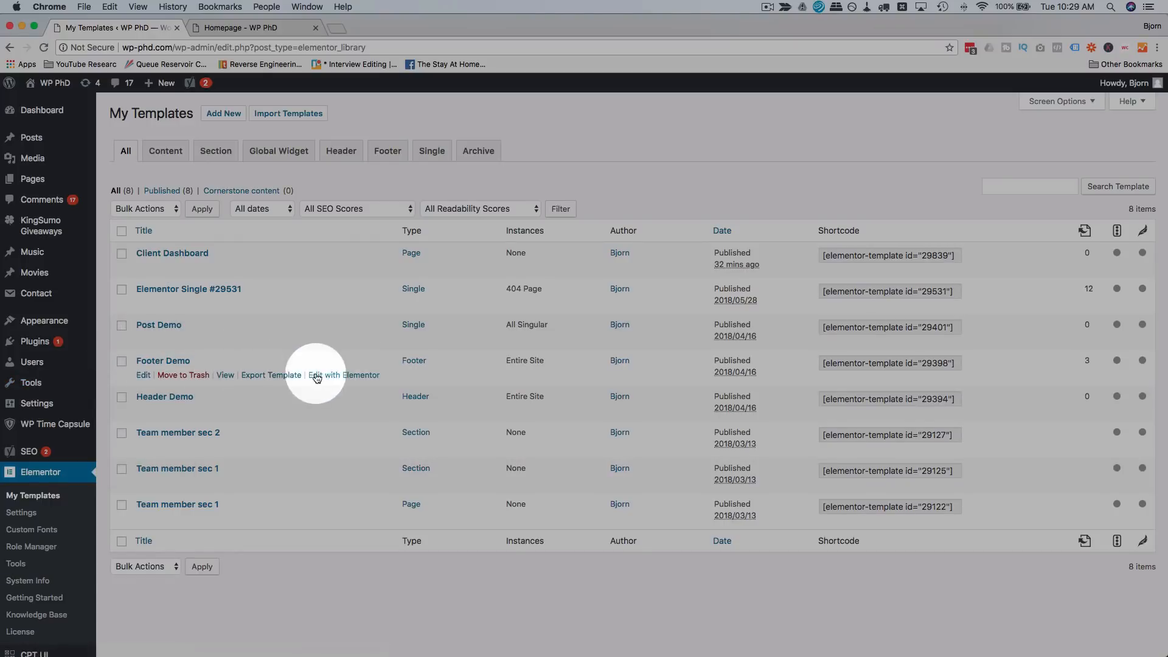
pyautogui.click(343, 375)
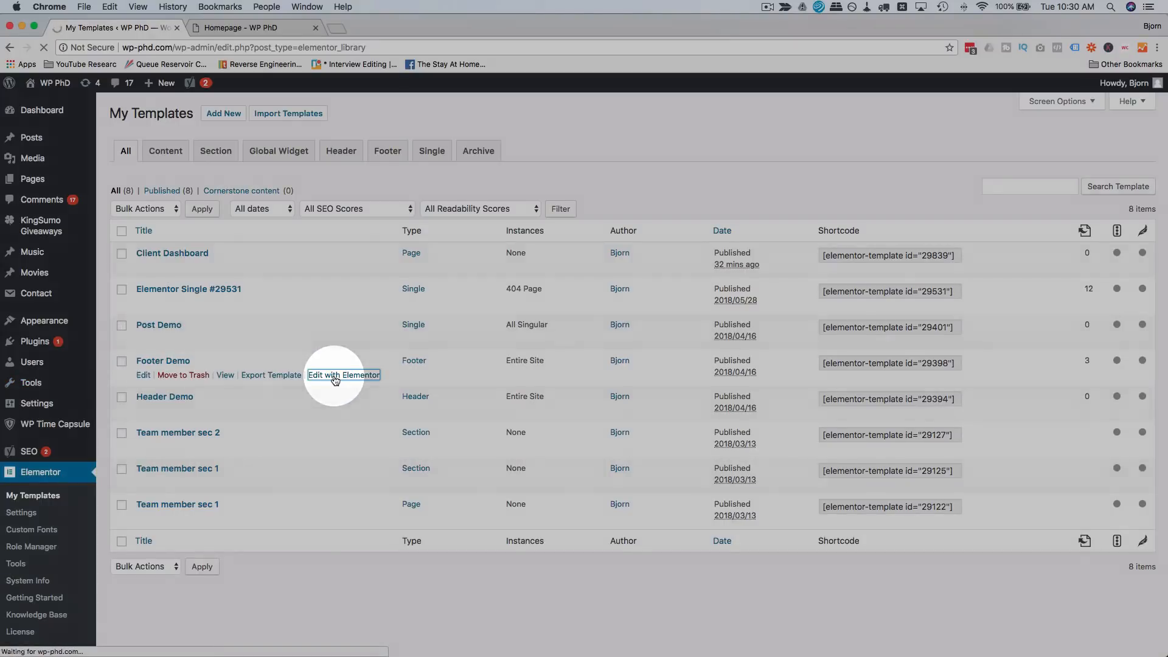
pyautogui.click(344, 375)
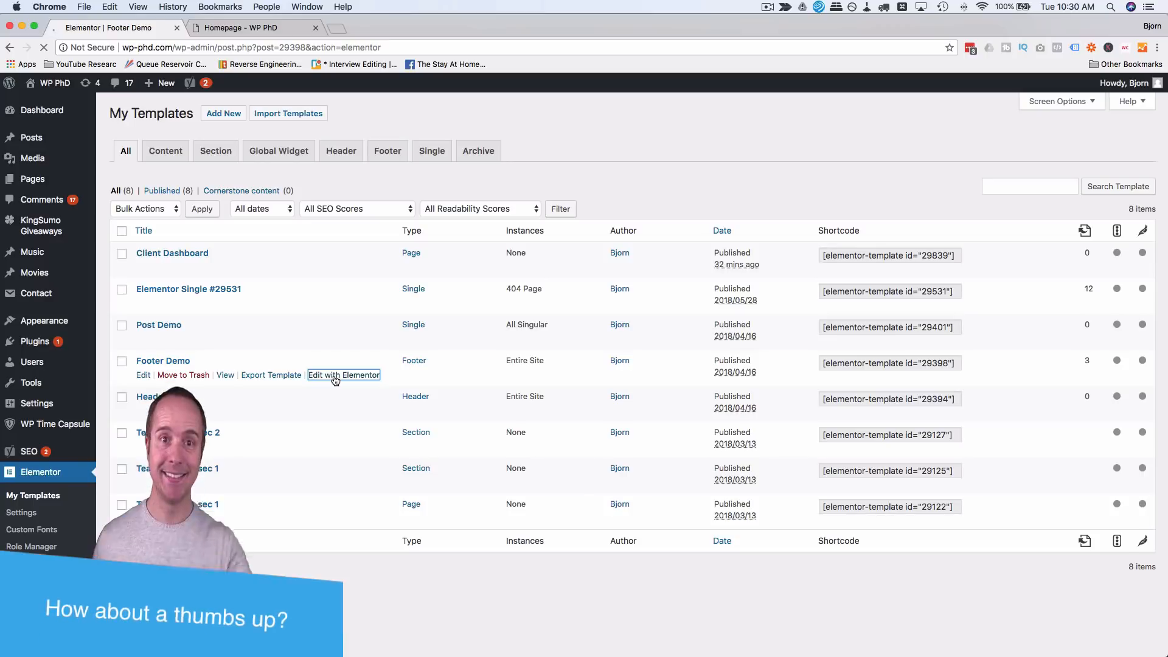
# Step: Place a Social Icons widget (Facebook, Twitter, Google Plus) in a new section under the footer
pyautogui.click(343, 375)
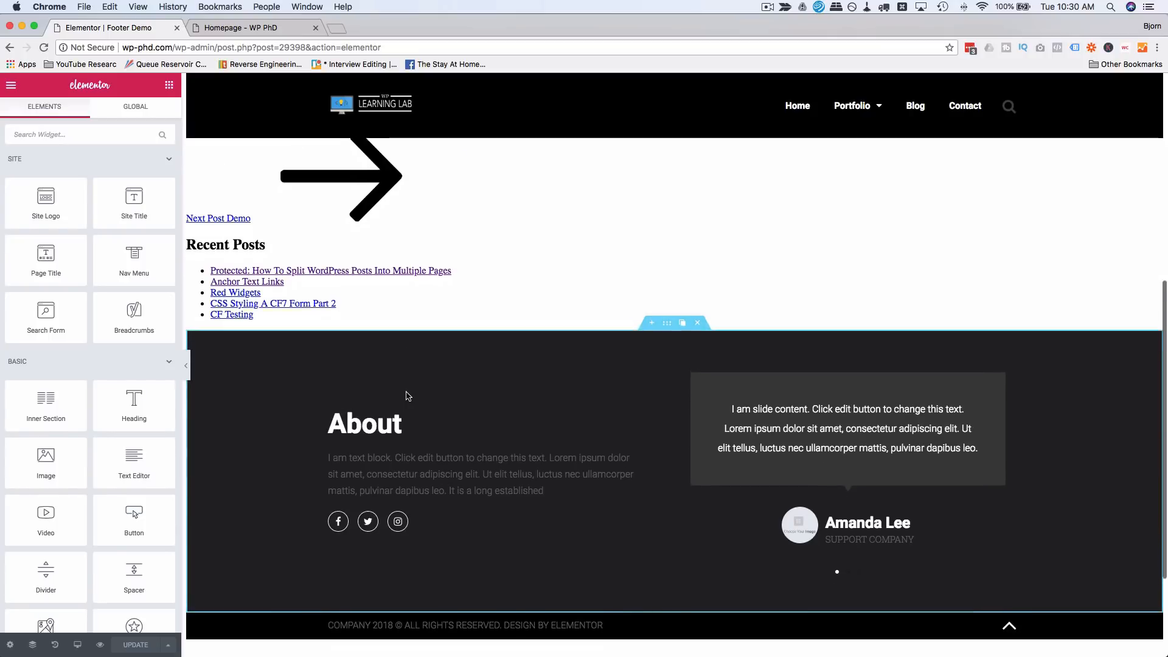
pyautogui.scroll(-3)
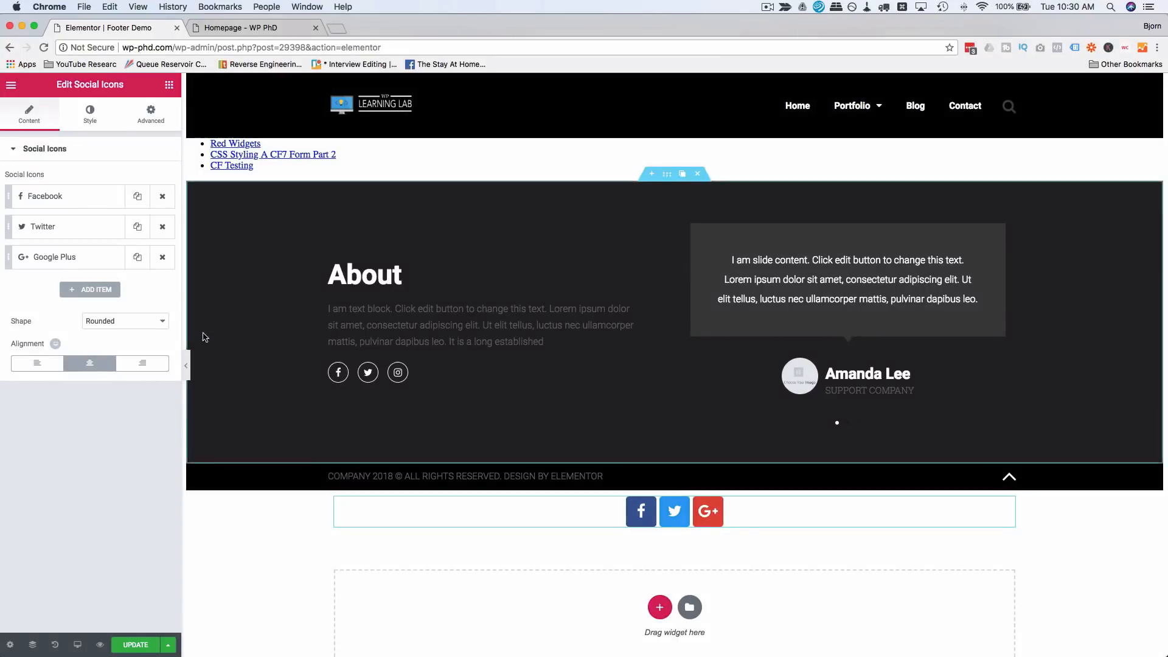
# Step: Add a fourth item and assign it the YouTube icon via a 'yout' search
pyautogui.click(89, 290)
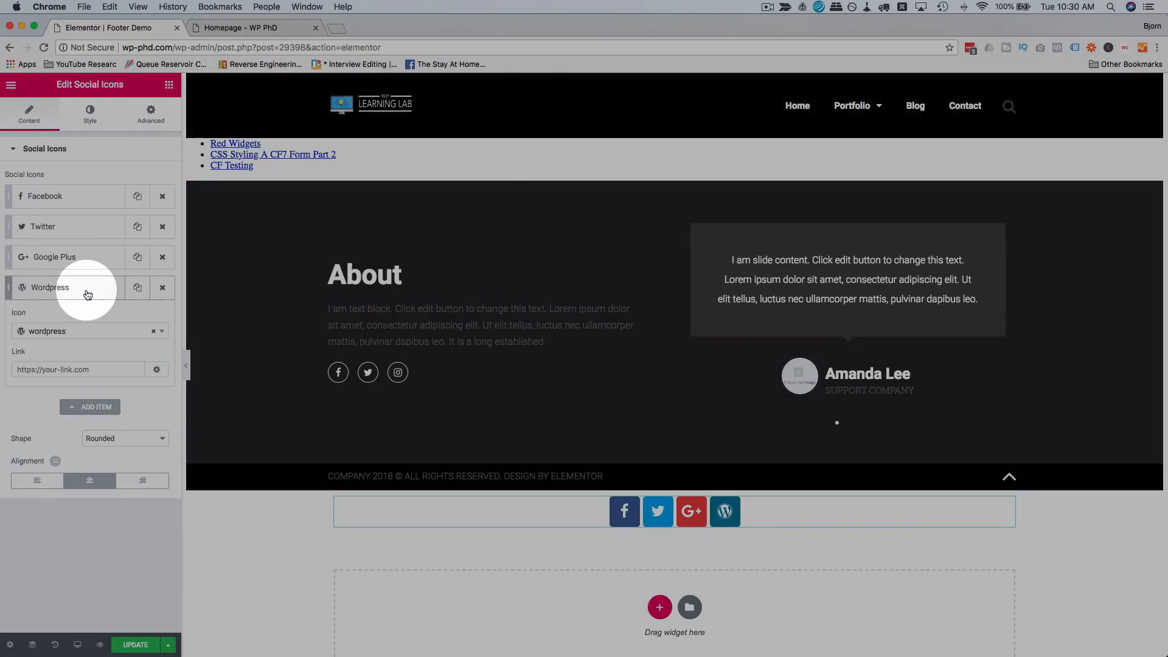
pyautogui.moveTo(84, 323)
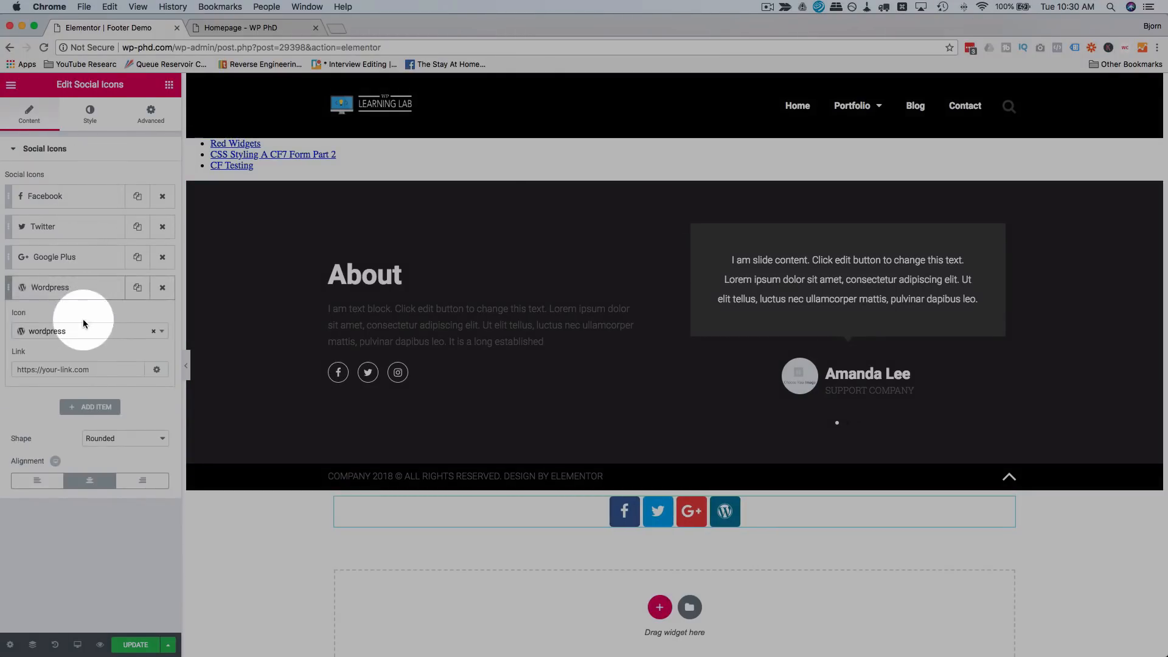
pyautogui.write('yout')
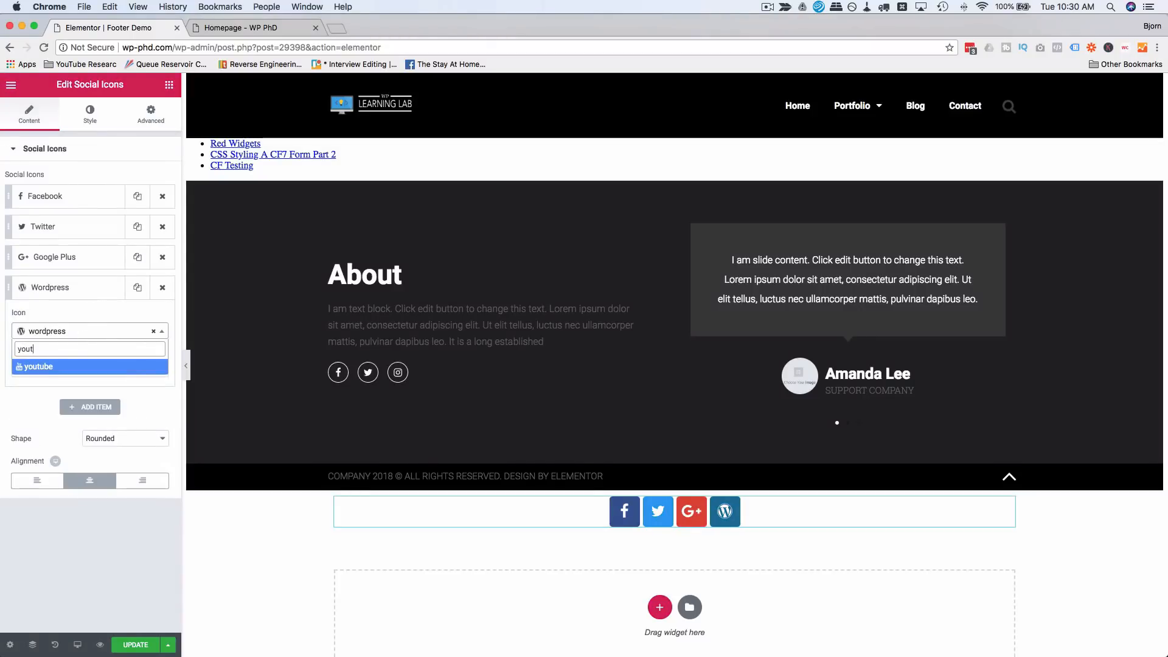
pyautogui.click(124, 438)
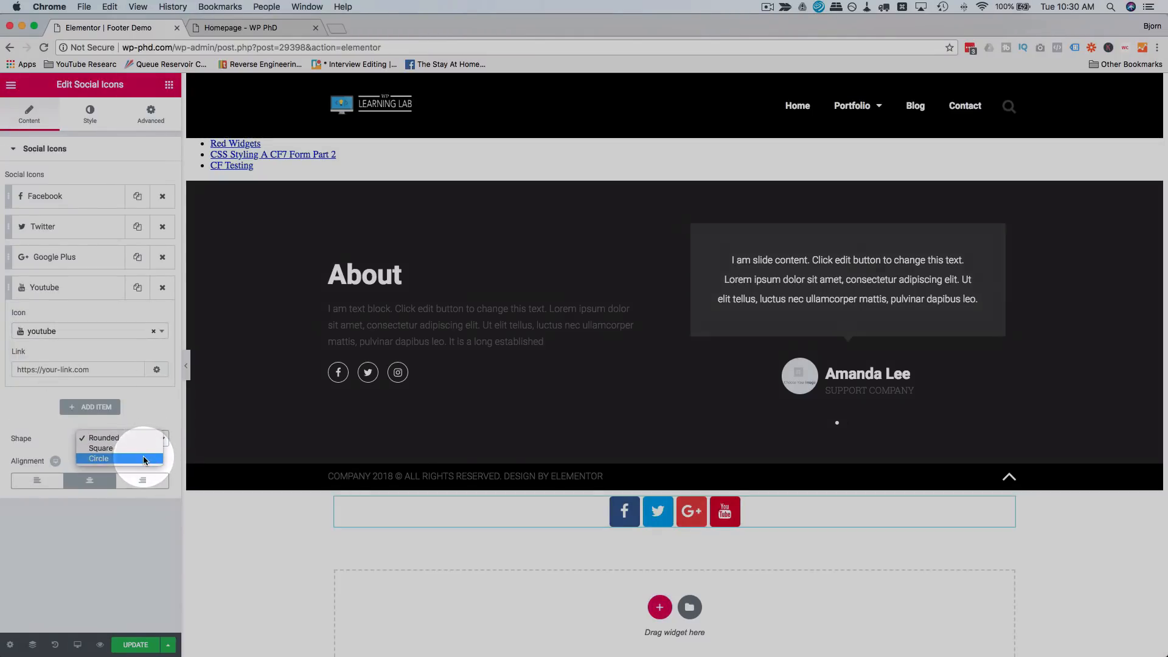
# Step: Set icon Shape to Circle, enable Stretch Section, and give the section a light background colour
pyautogui.click(674, 511)
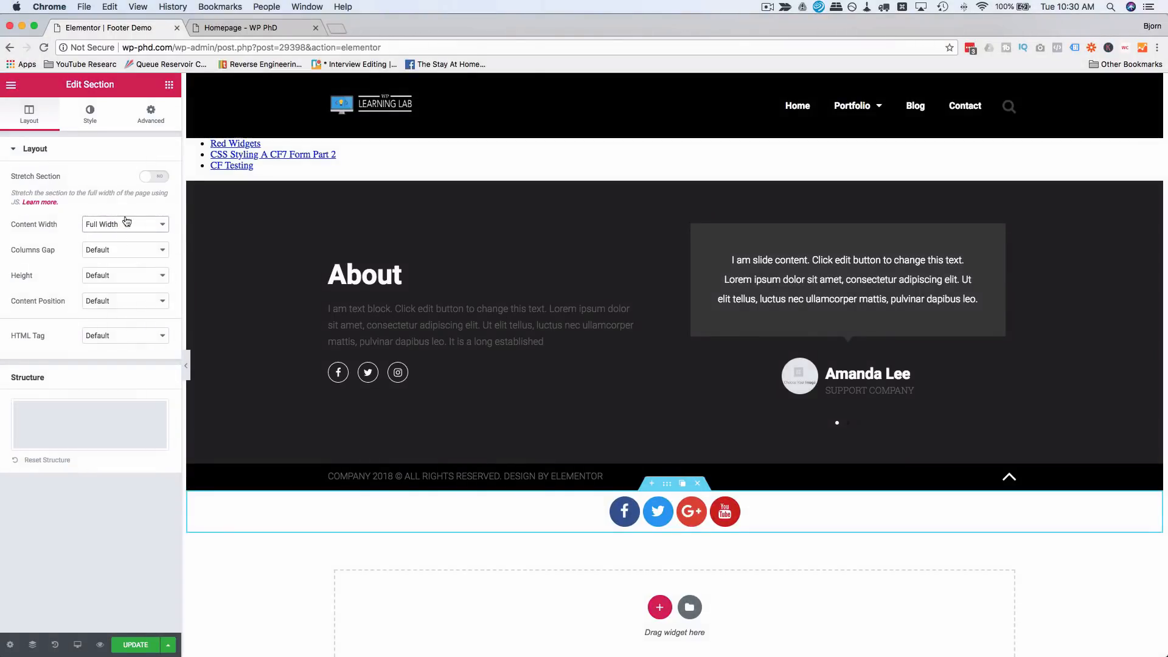
pyautogui.click(154, 176)
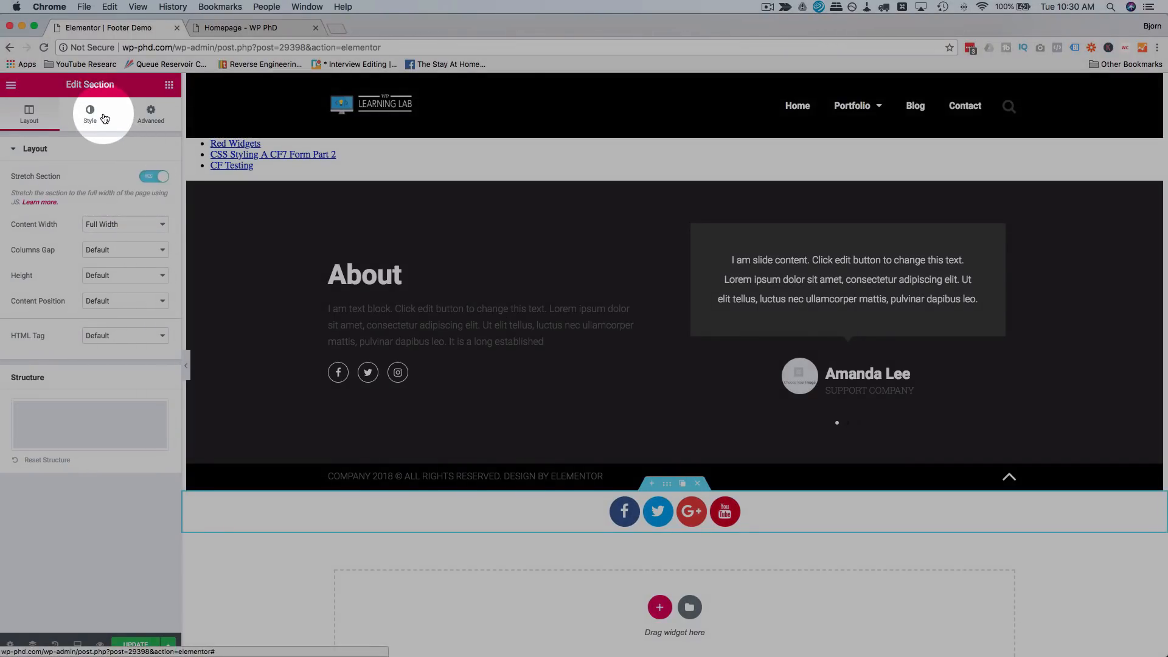
pyautogui.click(89, 113)
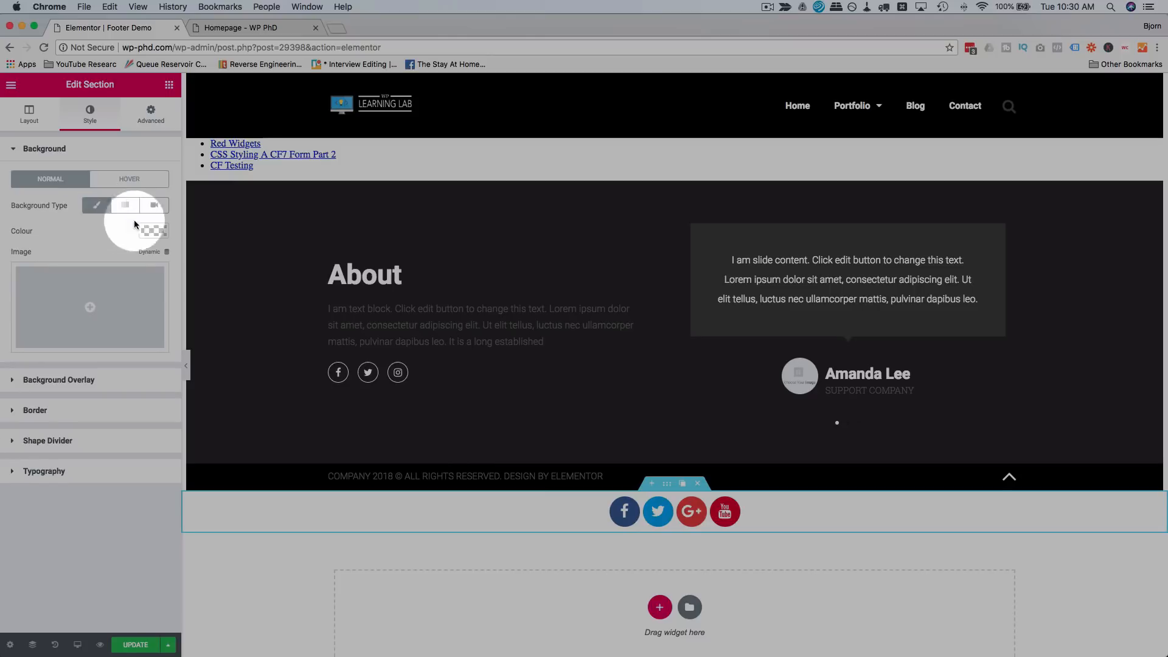
pyautogui.click(155, 231)
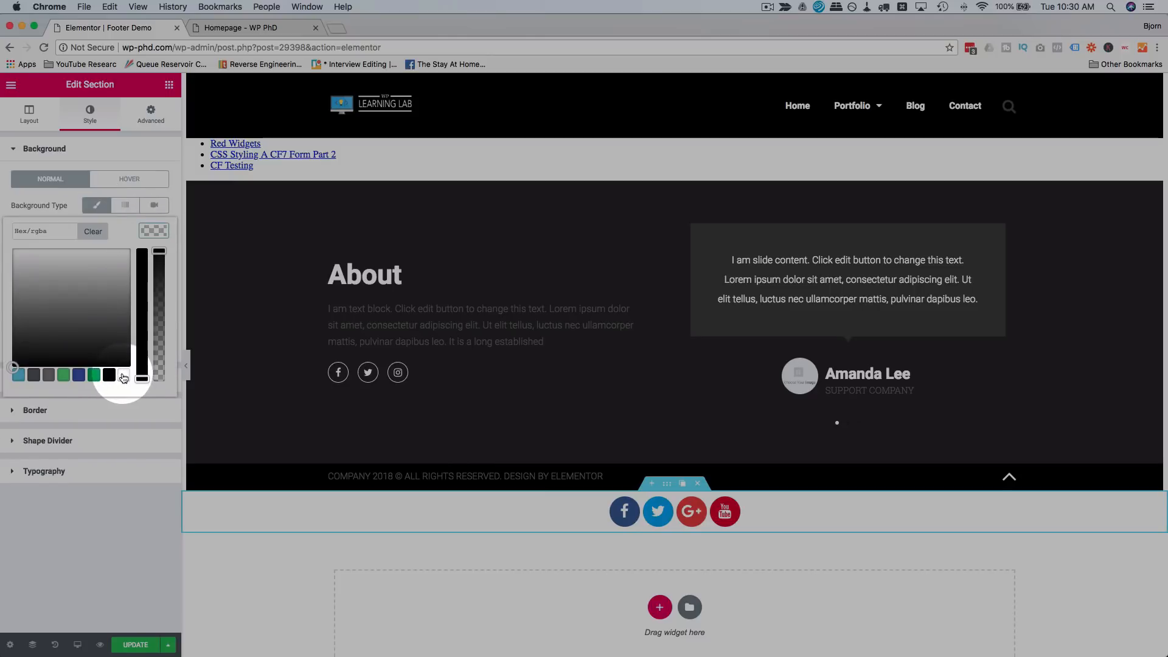
pyautogui.click(125, 204)
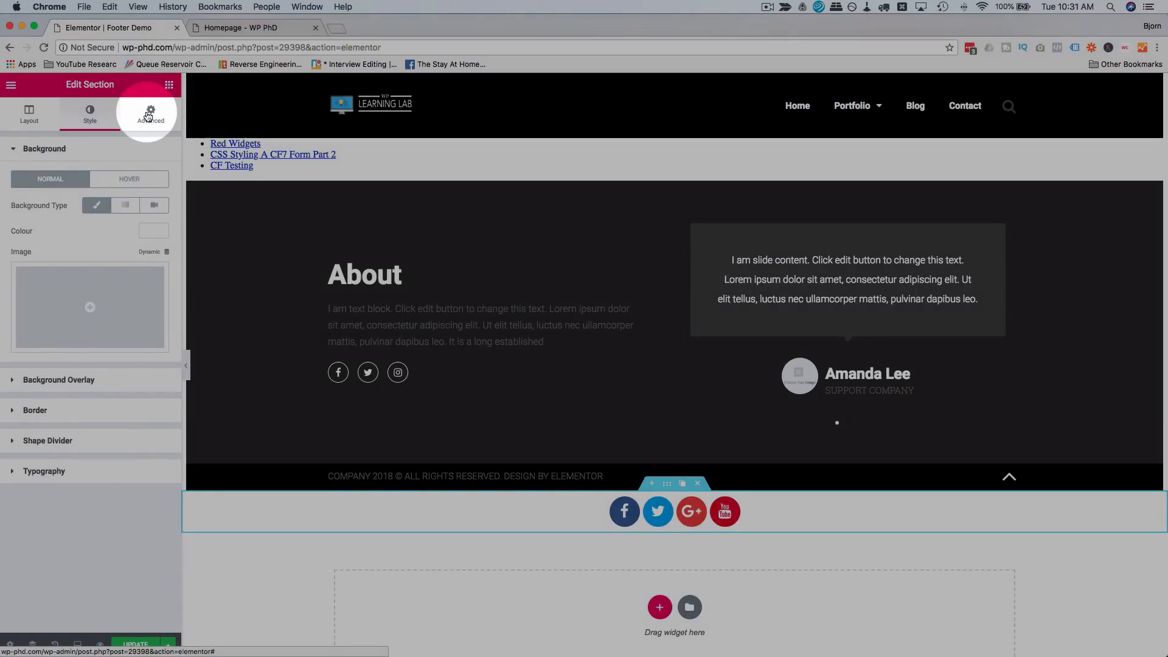
# Step: Under Advanced, set Scrolling Effect to Sticky and toggle Hide On Desktop
pyautogui.click(150, 113)
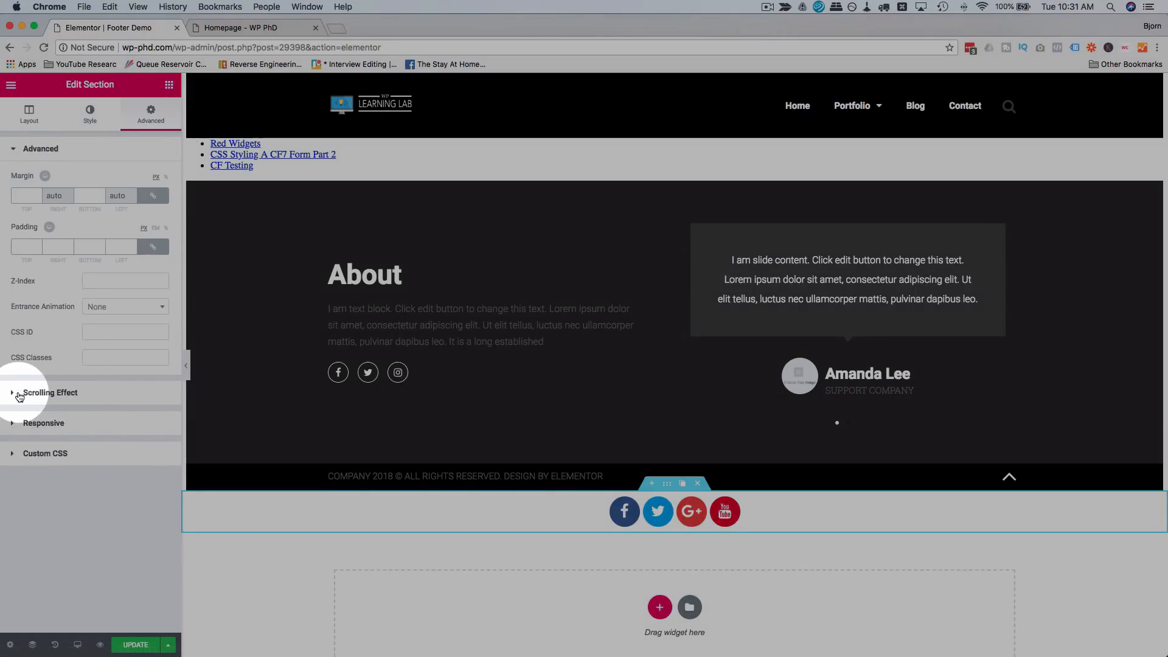
pyautogui.click(51, 393)
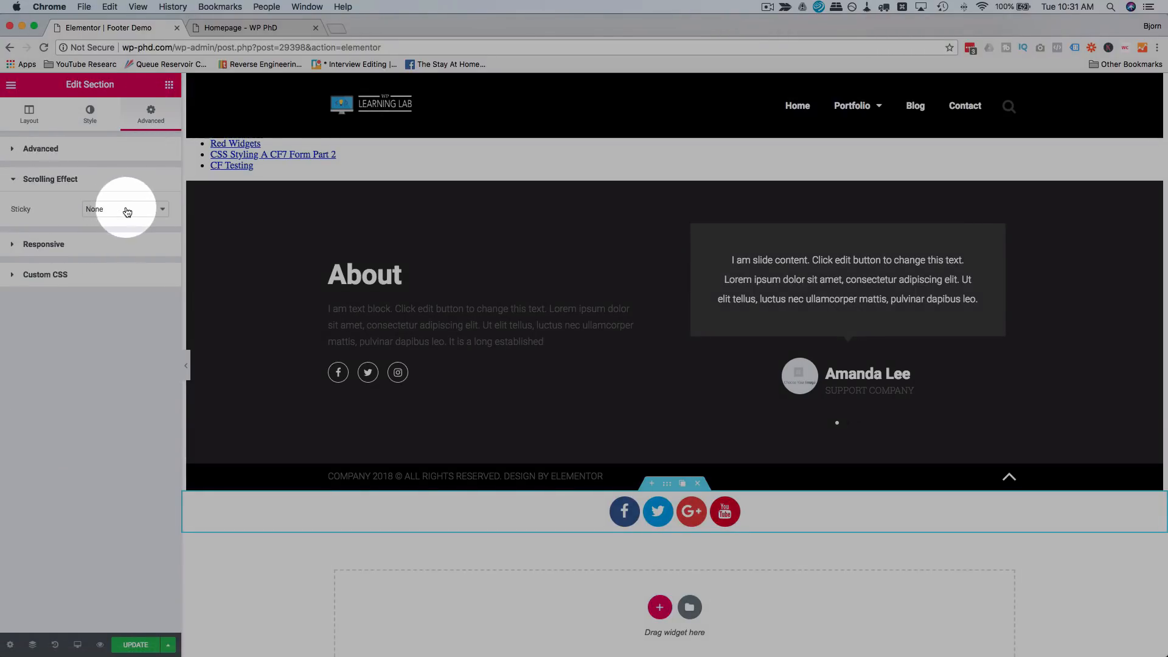
pyautogui.click(123, 208)
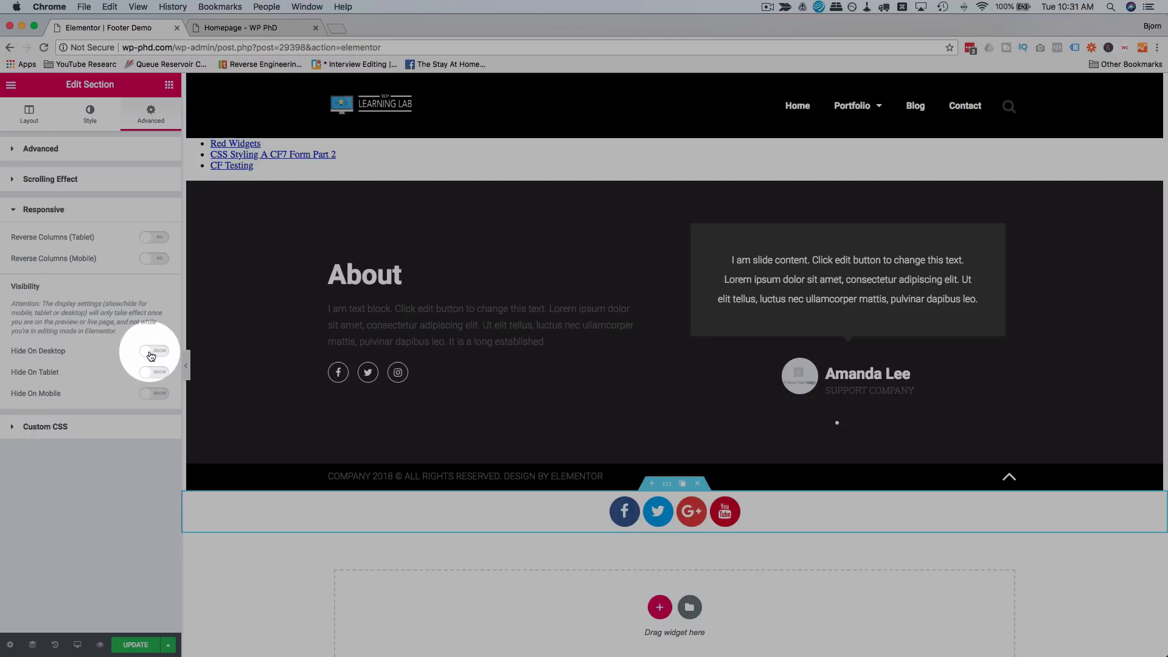
pyautogui.click(155, 351)
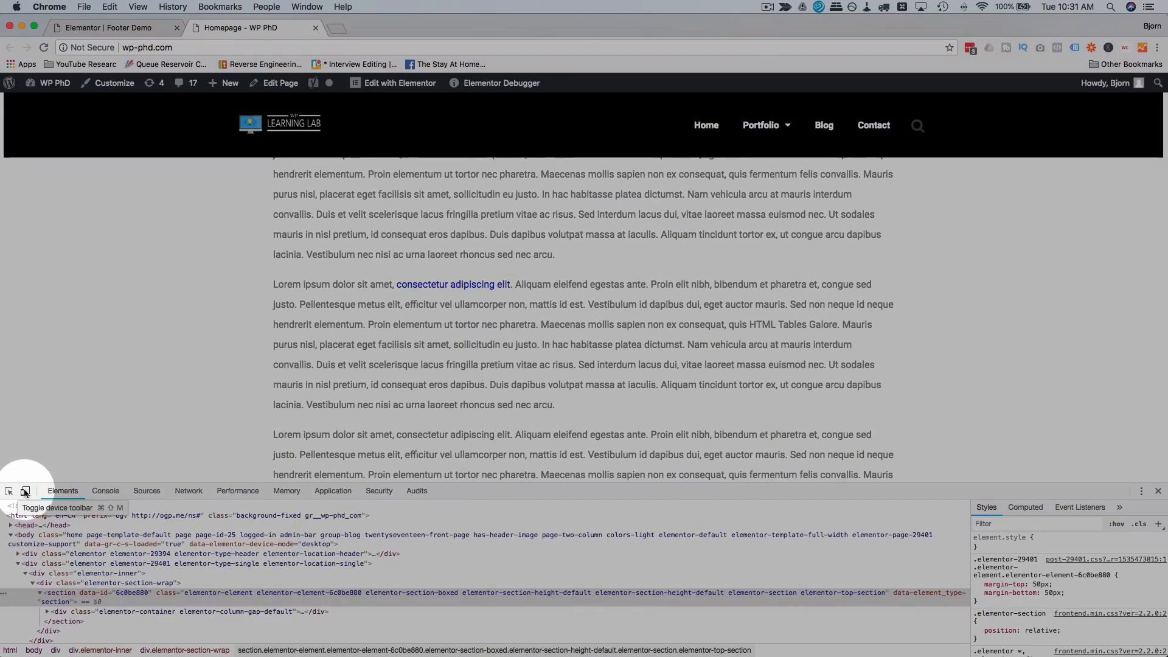
# Step: Emulate iPad size and scroll to see the round icons stuck at the bottom
pyautogui.click(25, 490)
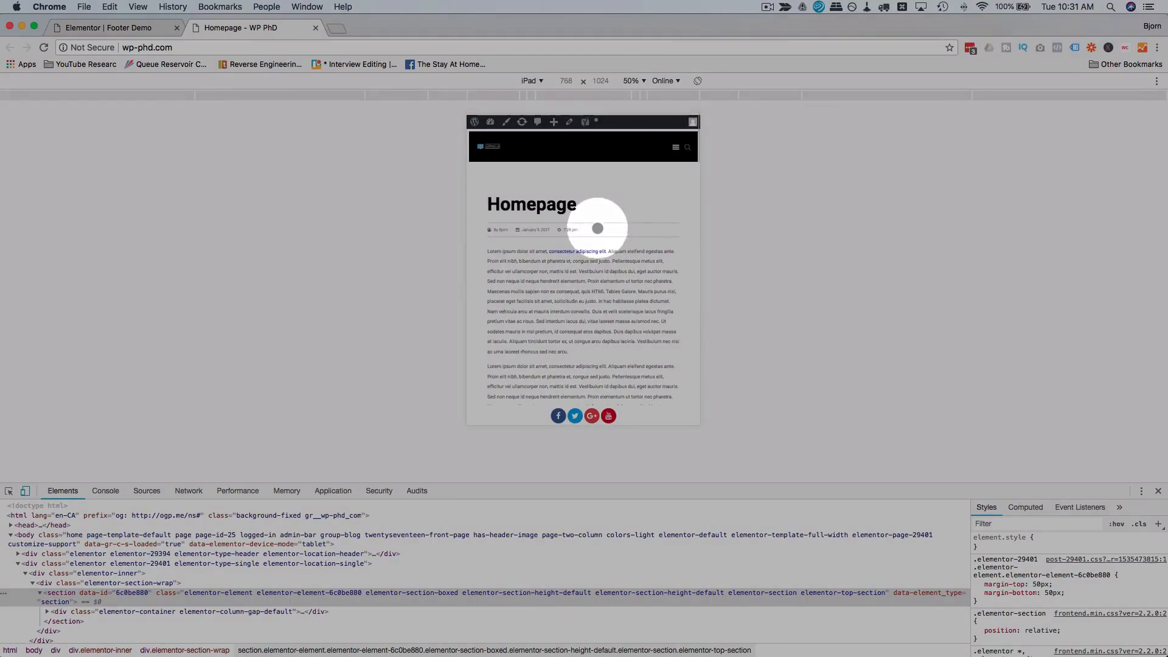
pyautogui.scroll(-3)
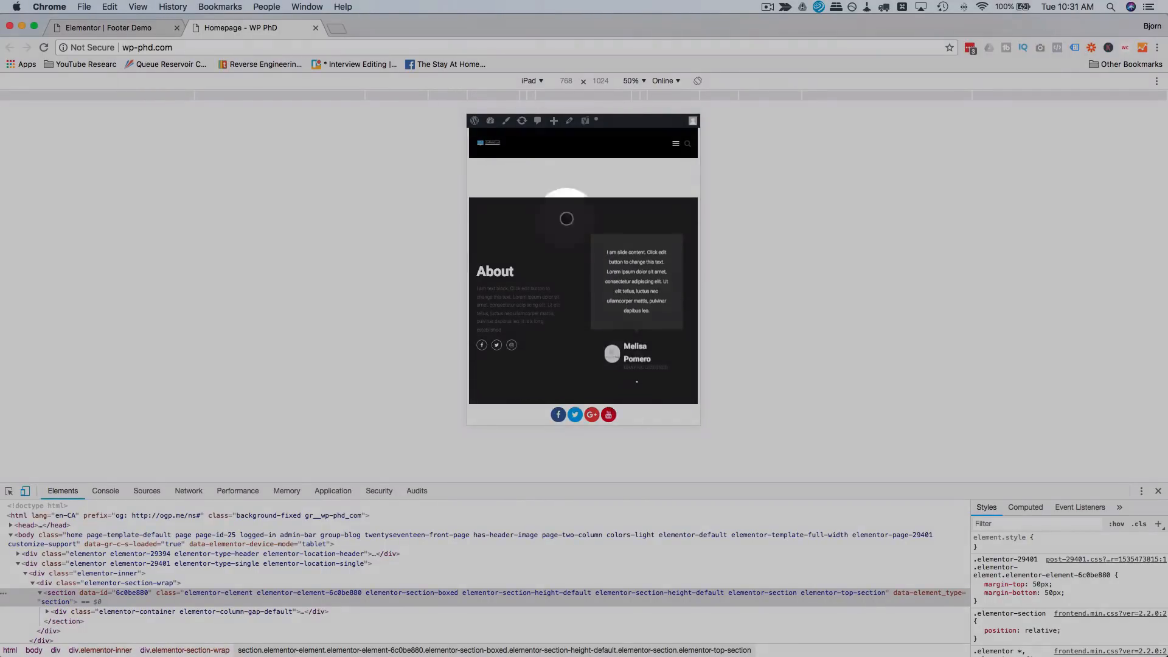
# Step: Switch emulation through Pixel 2, iPhone 6/7/8 and iPhone 5/SE, scrolling to confirm the icons stay fixed
pyautogui.click(530, 80)
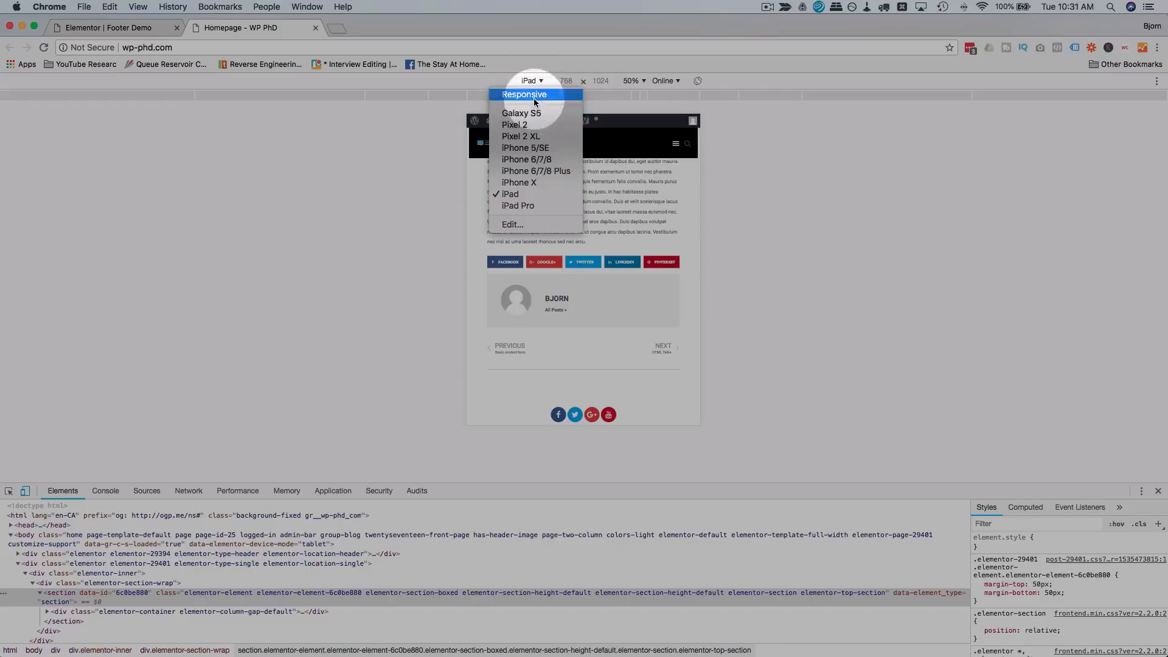
pyautogui.click(514, 124)
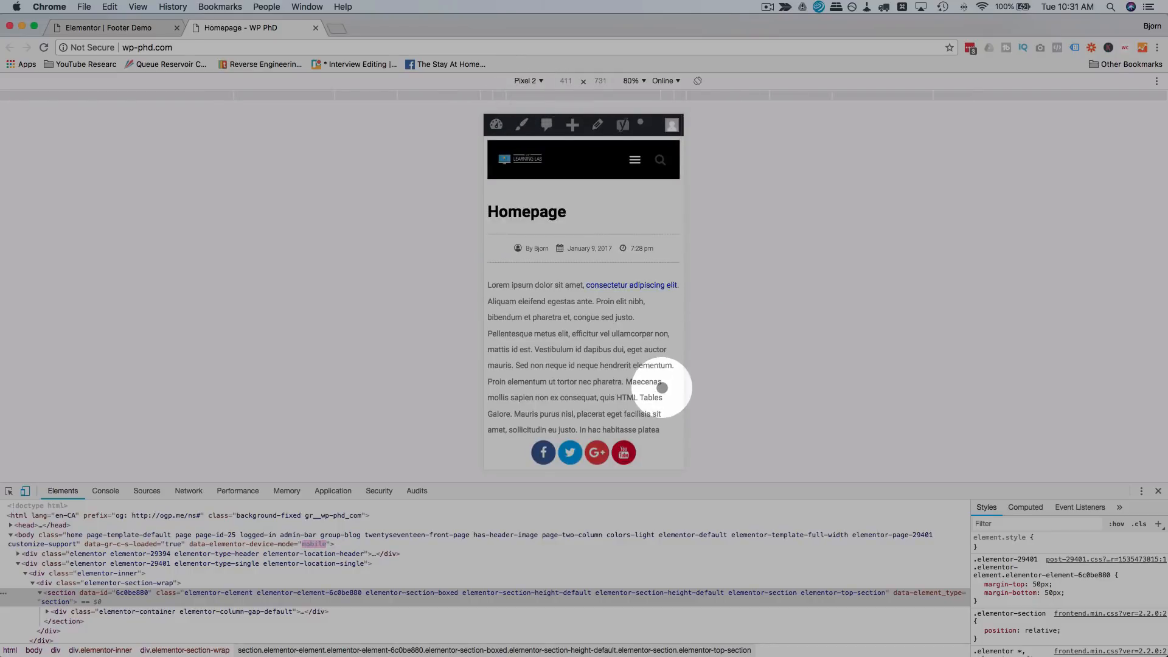
pyautogui.click(525, 80)
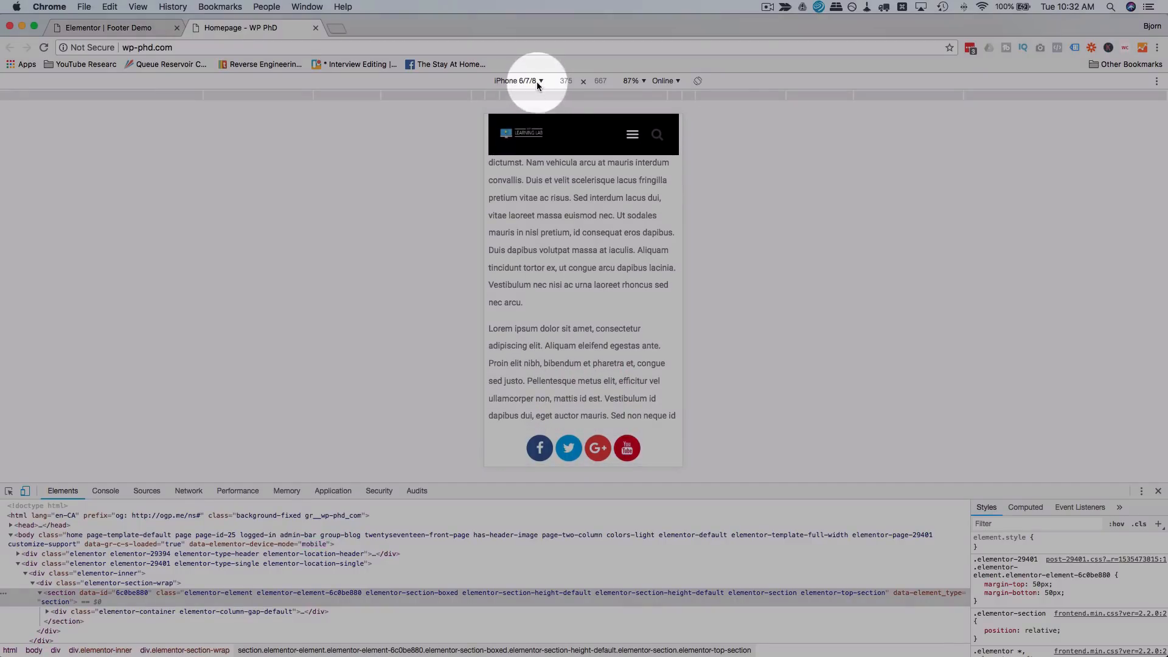
pyautogui.click(519, 80)
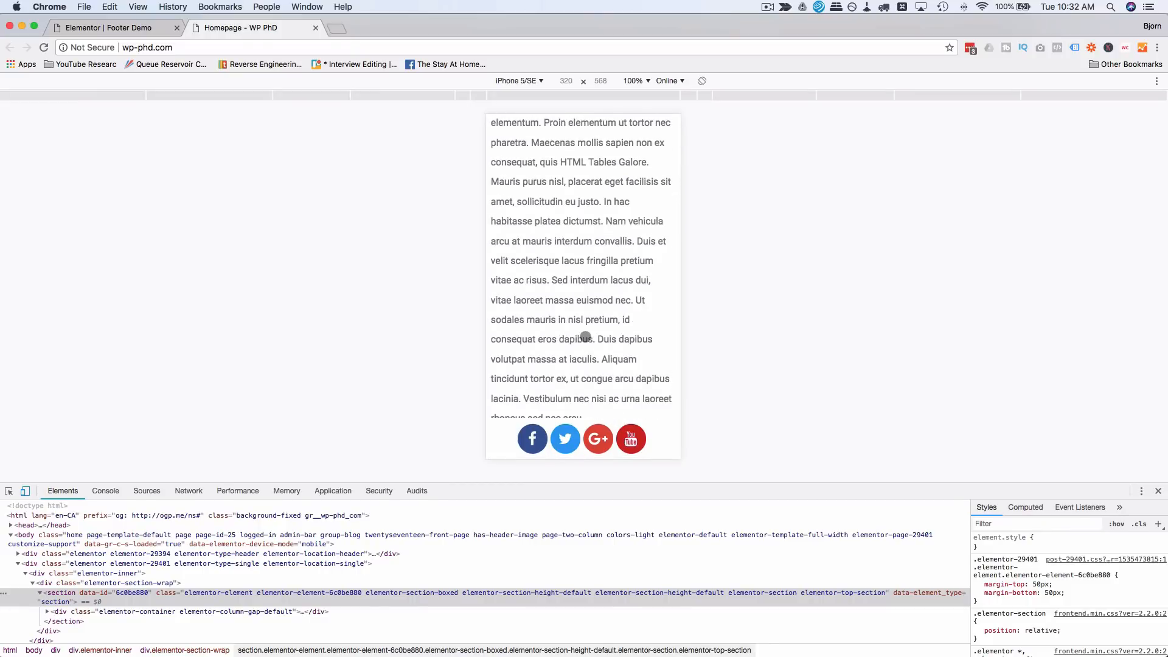
pyautogui.scroll(-3)
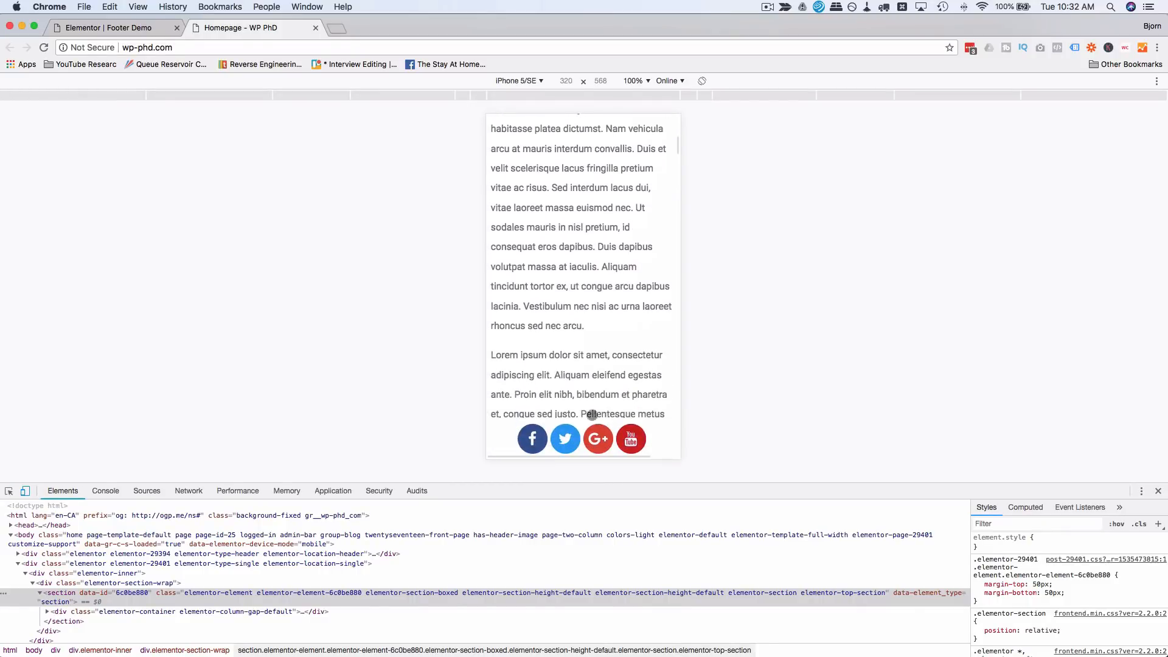